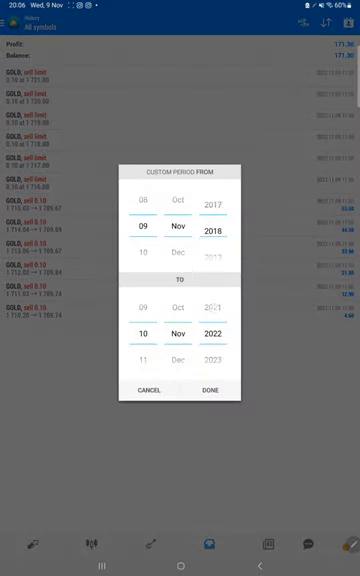
- Confirm the custom history range 9 Nov 2018 to 10 Nov 2022
left_click(211, 389)
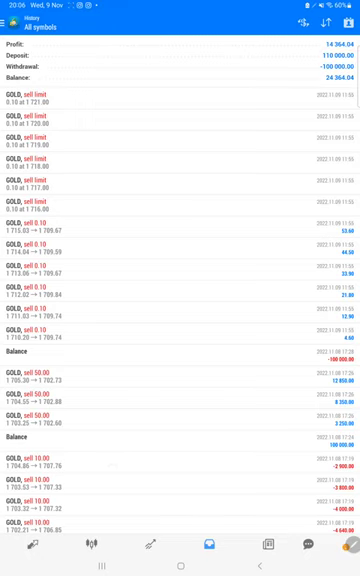
- Scroll the GOLD history back to October 2022 trades, then show recent apps
scroll("down", 3)
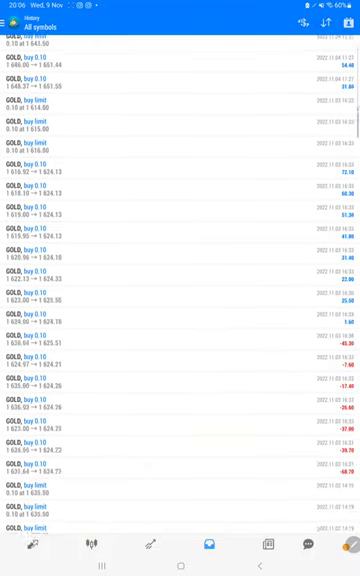
scroll("down", 3)
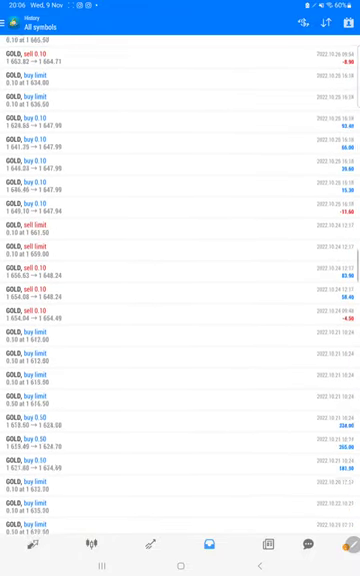
left_click(180, 560)
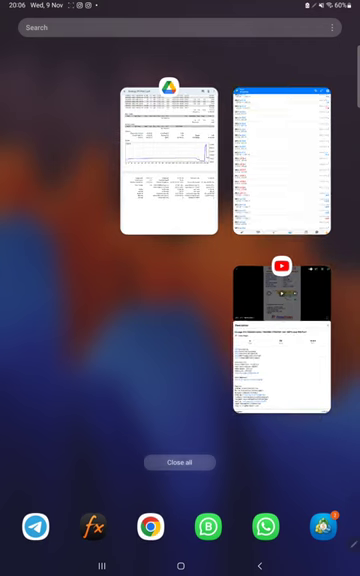
- Reopen the Strategy 27.2 Part 2 PDF and handwrite 'B.E.: 53.1' and 'Acc: 64'
left_click(169, 160)
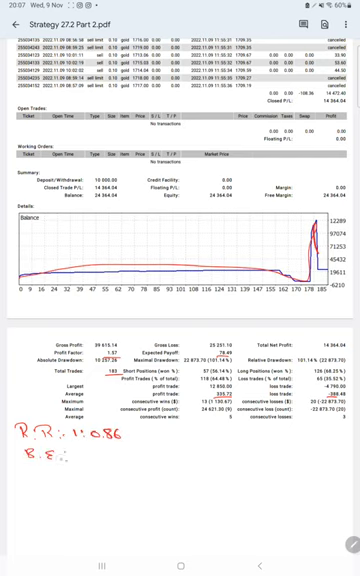
type("53.1")
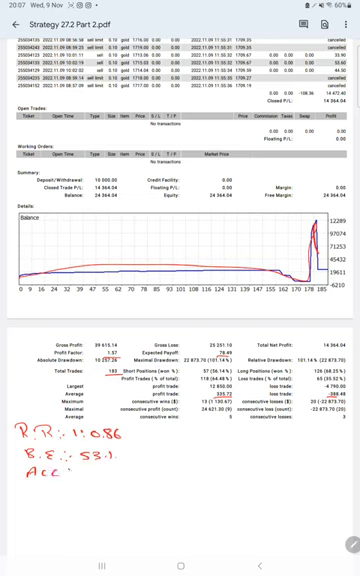
type("64")
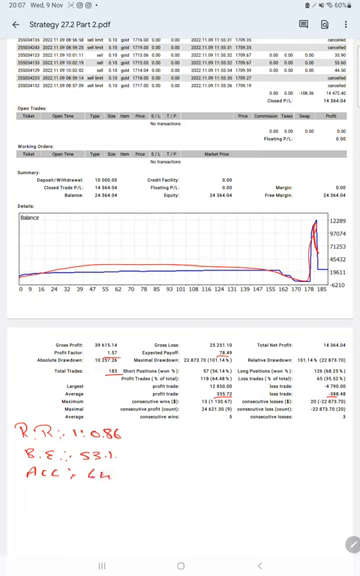